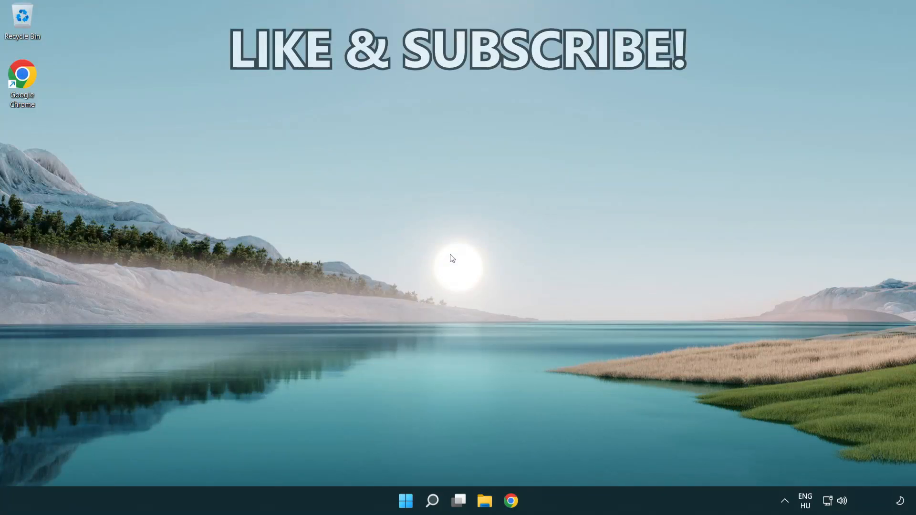
Search Windows for 'cmd' to find Command Prompt.
left_click(432, 501)
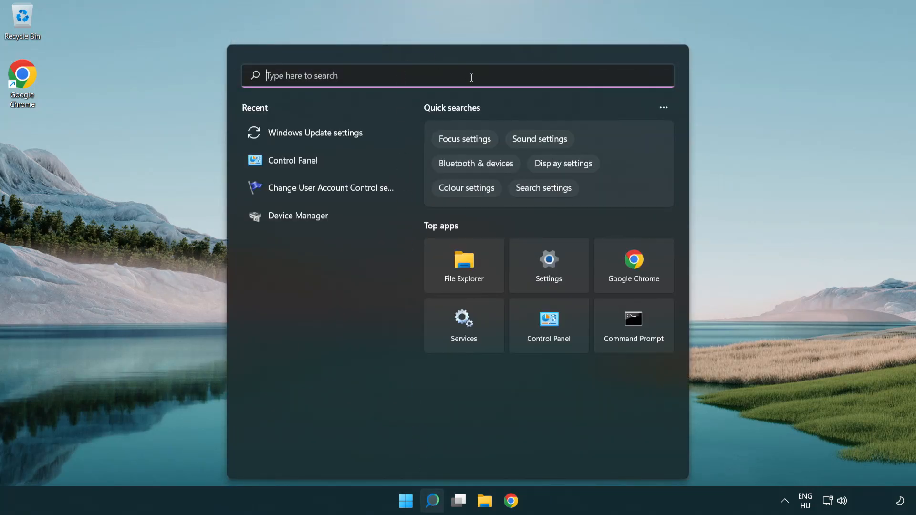
type("cmd")
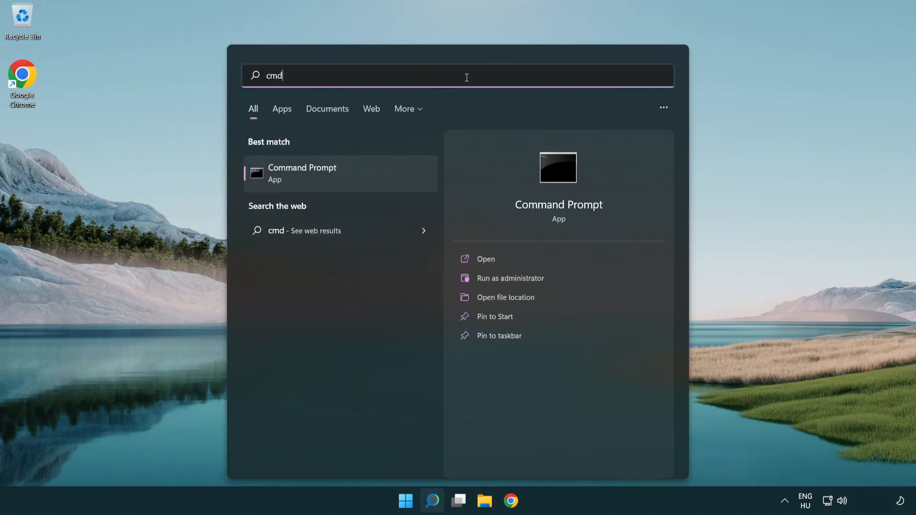
mouse_move(374, 174)
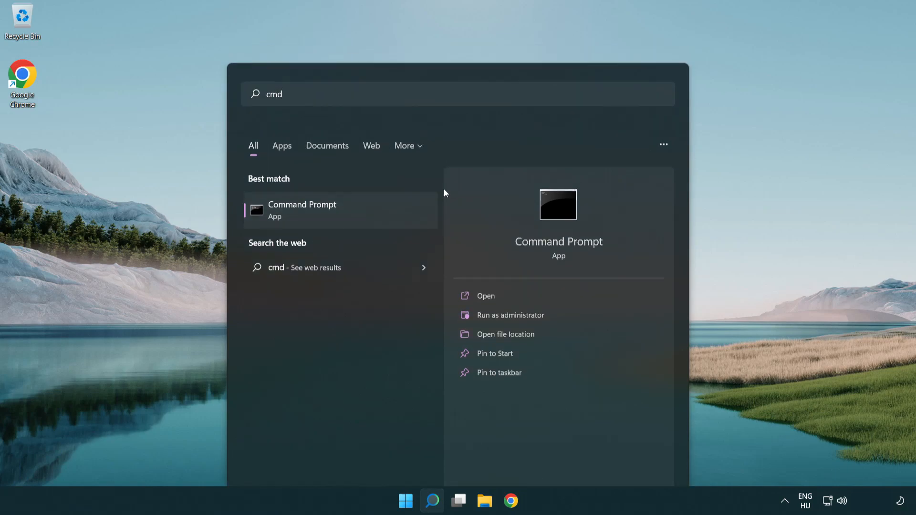
Run Command Prompt as administrator and execute 'ipconfig /flushdns'.
left_click(509, 315)
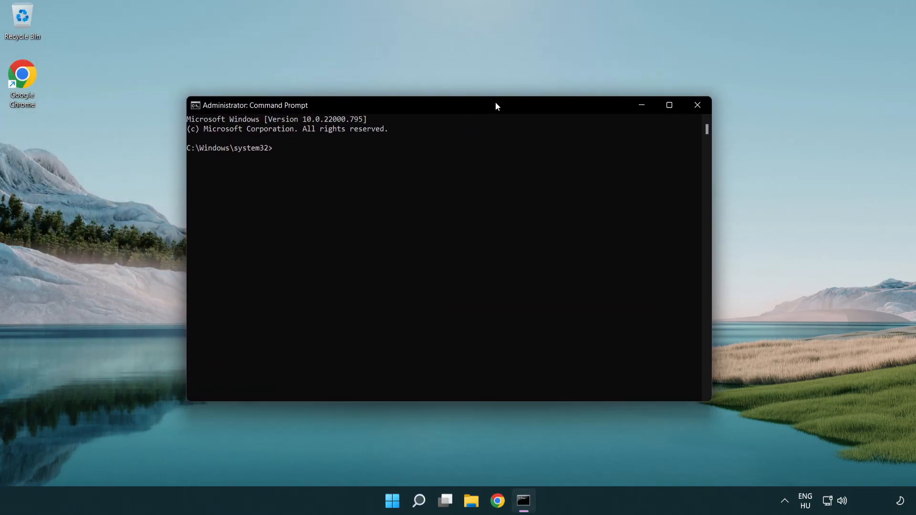
type("i")
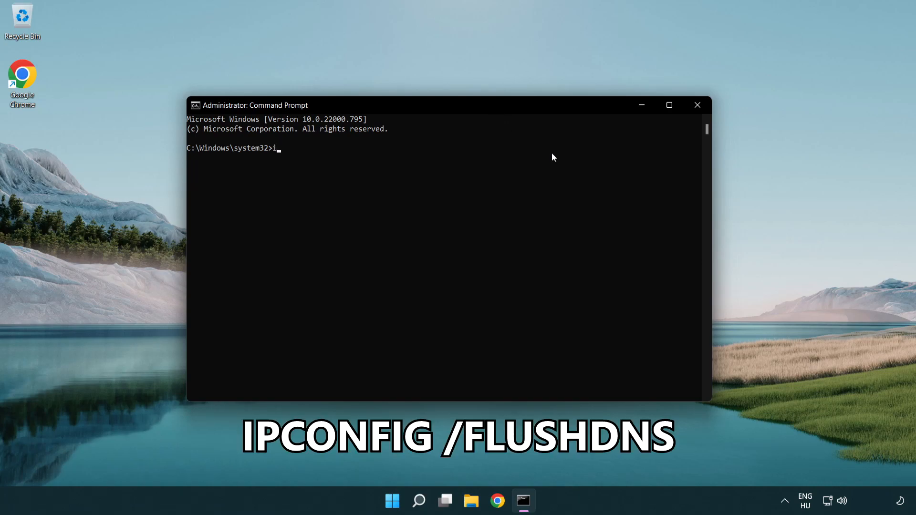
type("pconfig")
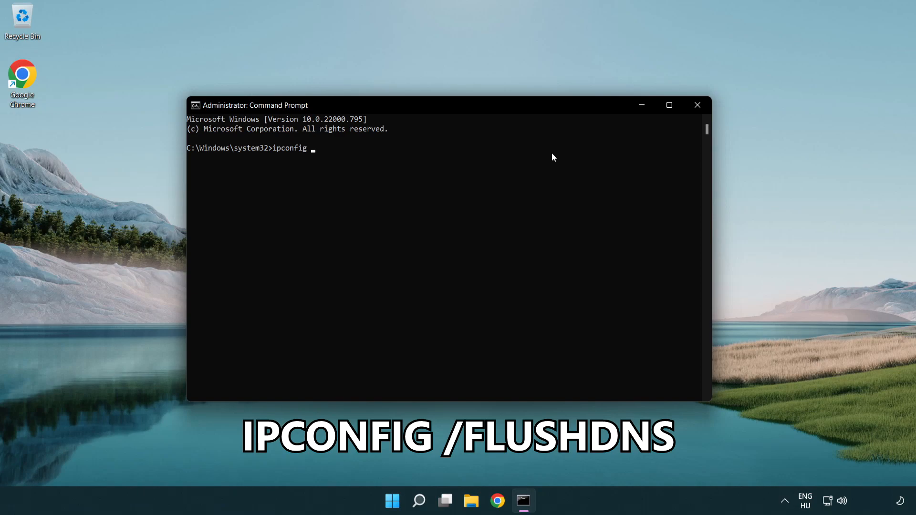
type("/fl")
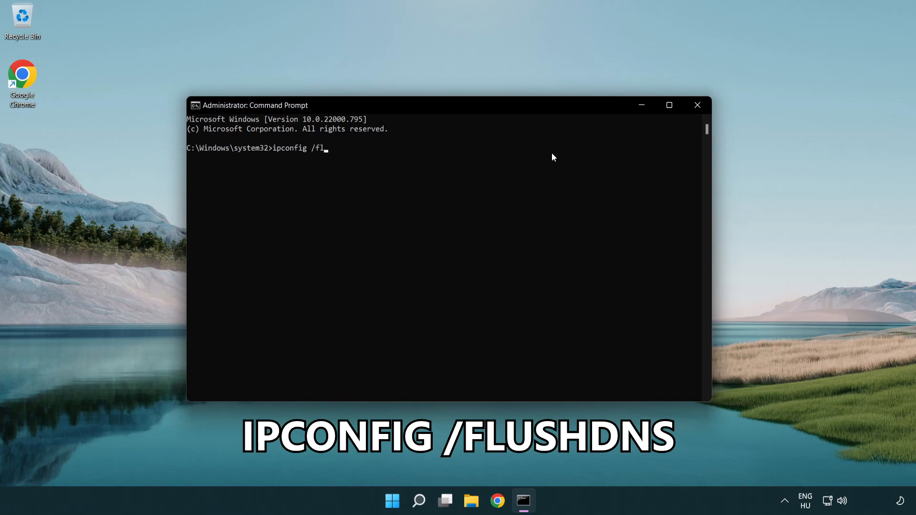
type("ushdns")
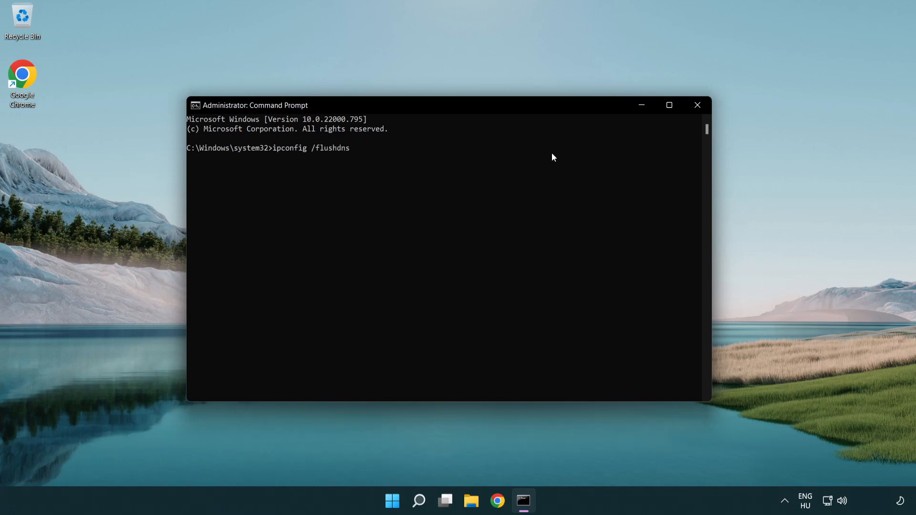
key("Return")
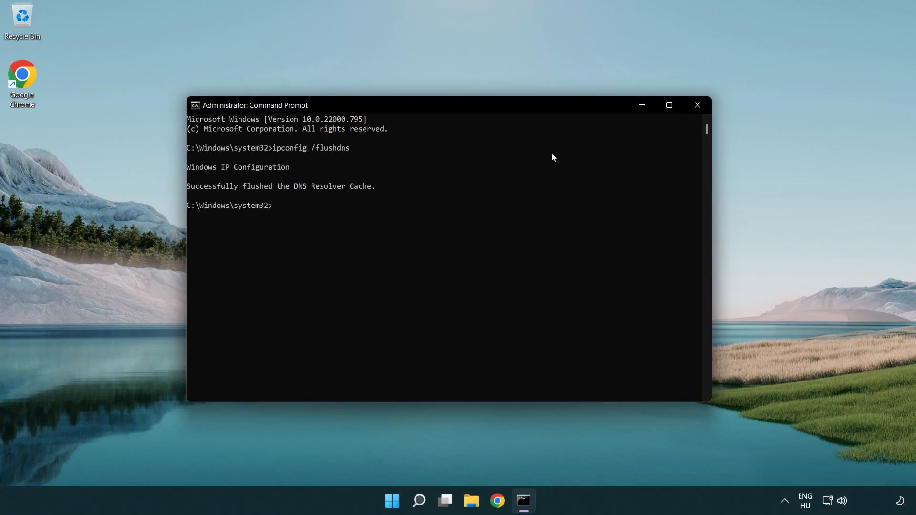
Run 'netsh winsock reset', then exit the command window.
type("netsh winso")
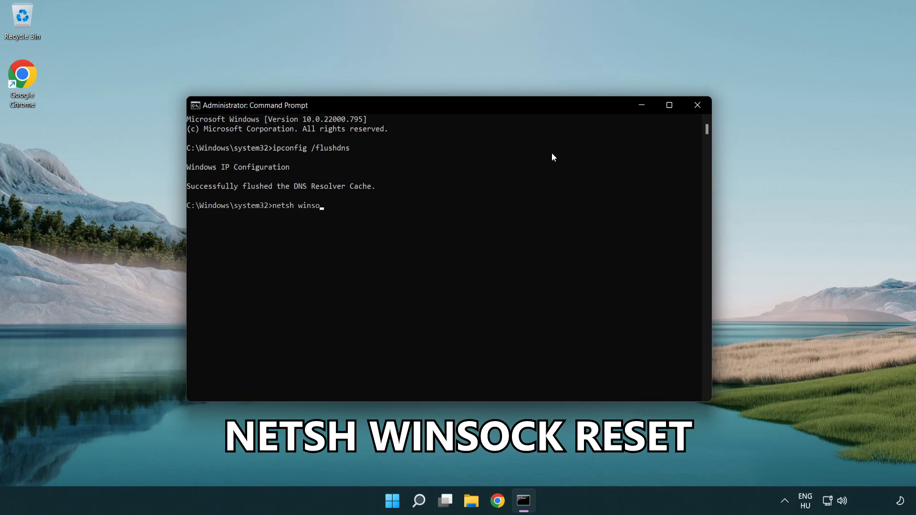
type("ck reset")
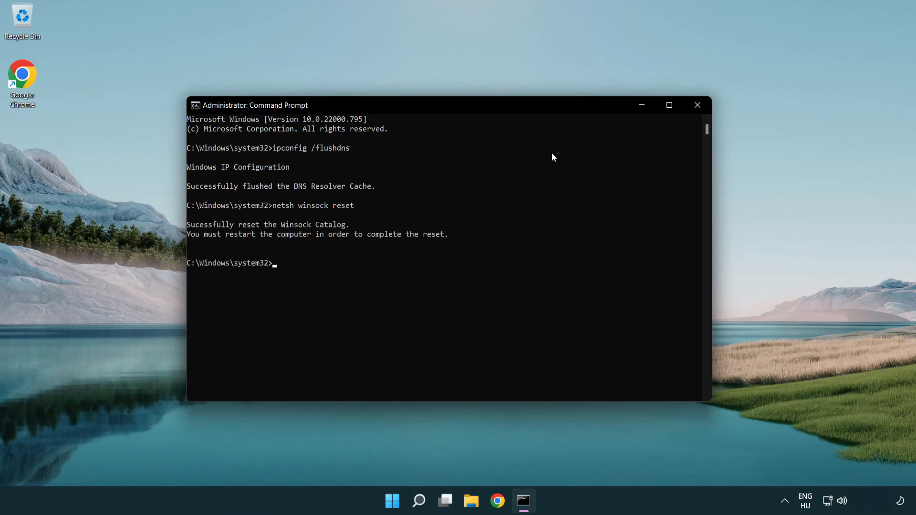
type("exi")
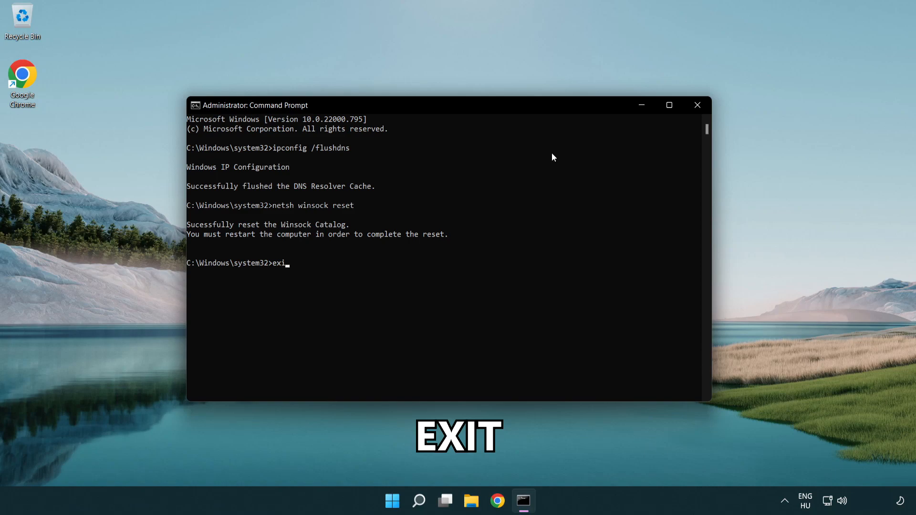
type("t")
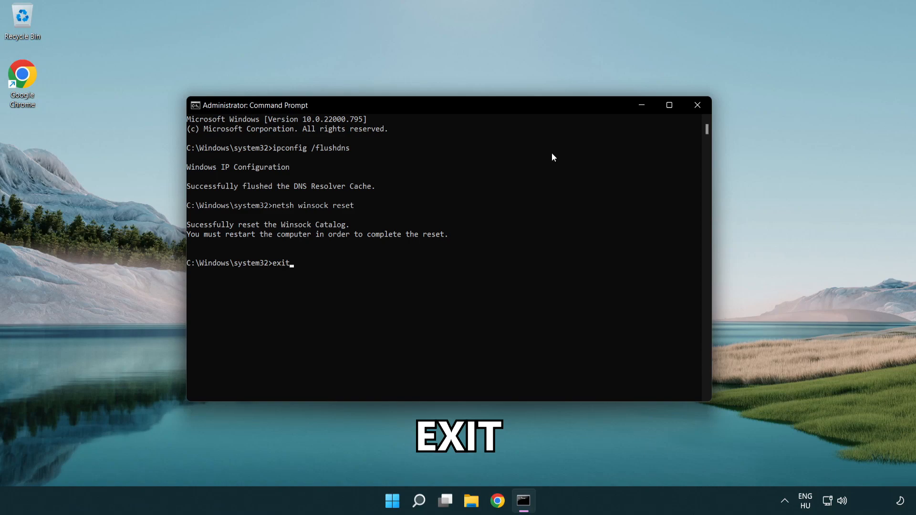
key("Return")
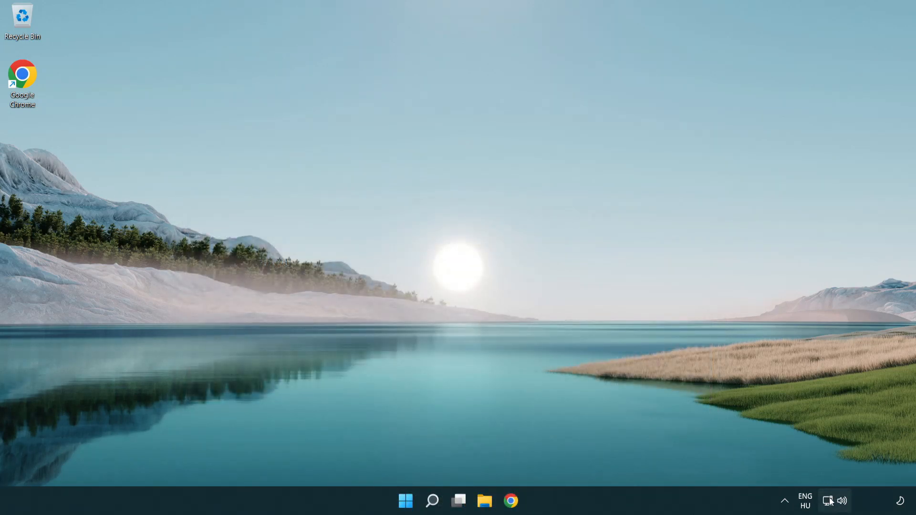
mouse_move(828, 502)
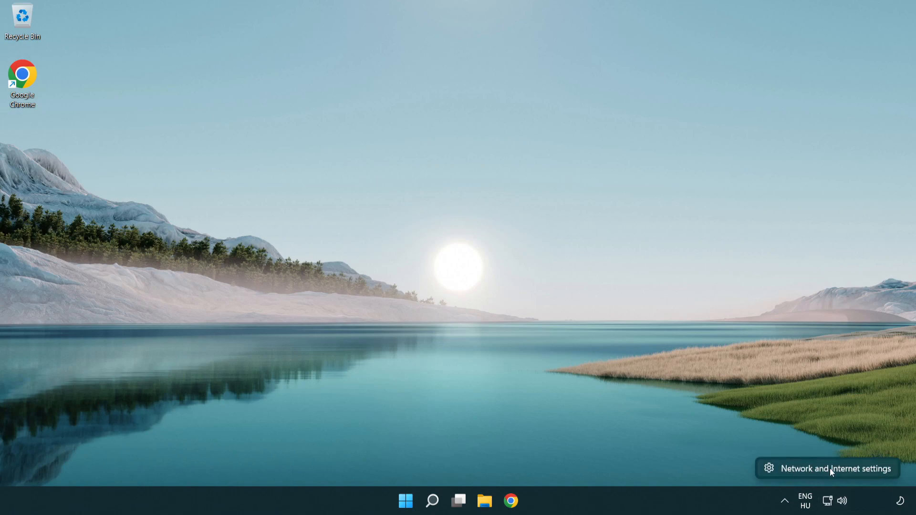
Open Network & internet settings, then More network adapter options showing Ethernet0.
left_click(835, 468)
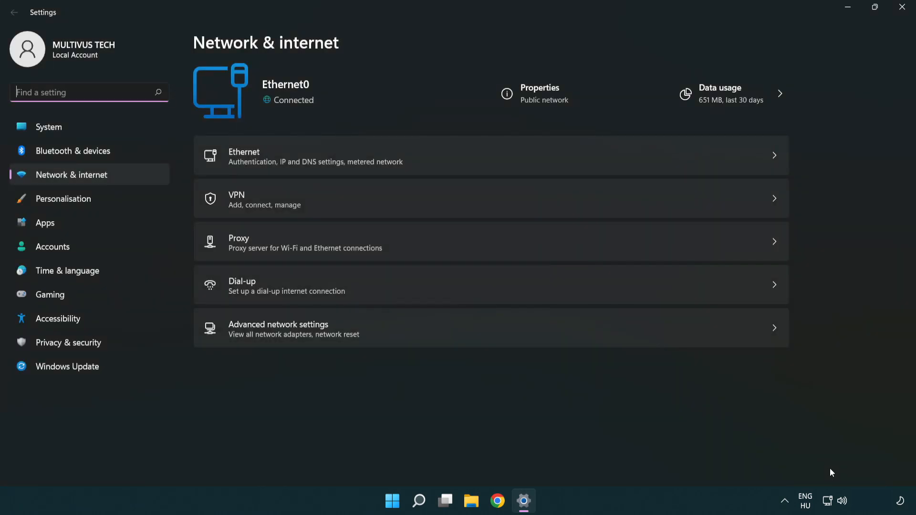
mouse_move(463, 339)
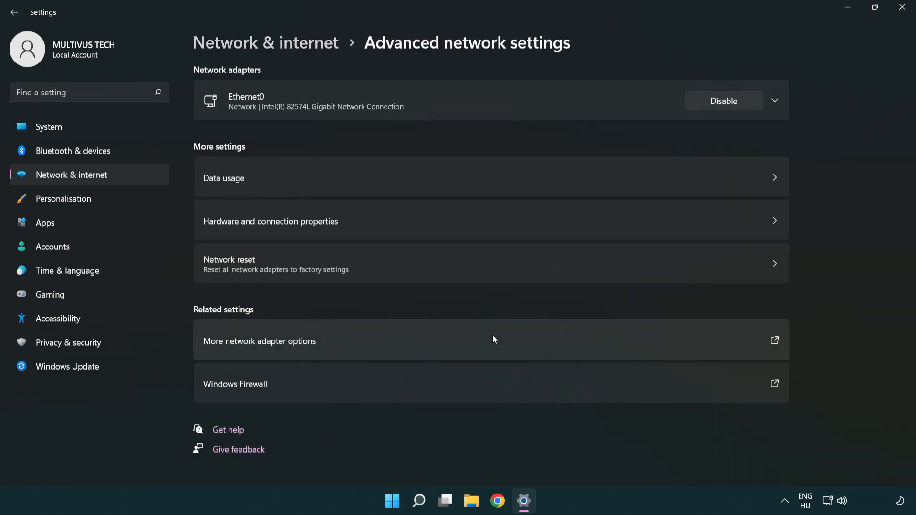
mouse_move(305, 346)
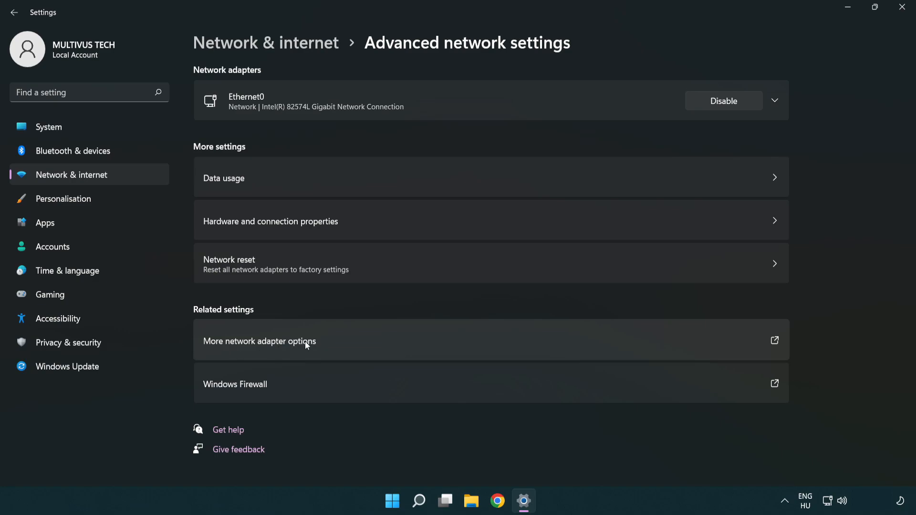
mouse_move(282, 348)
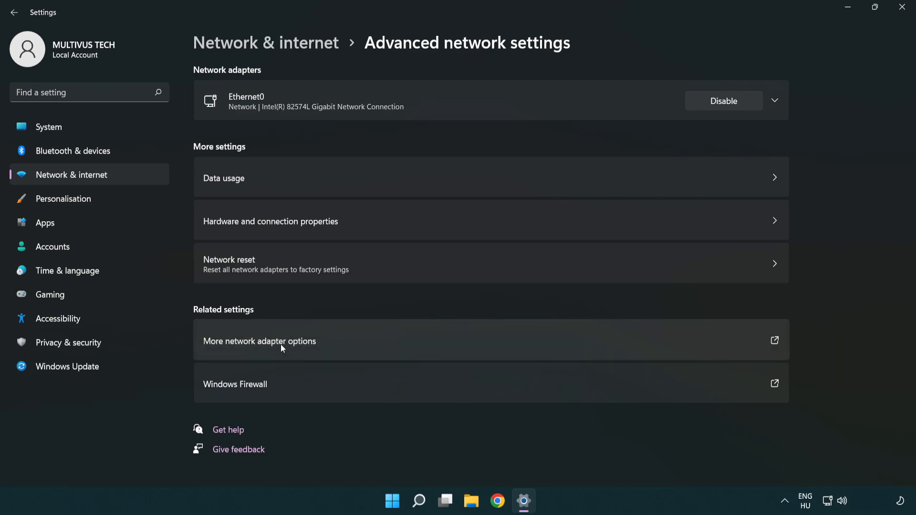
left_click(258, 341)
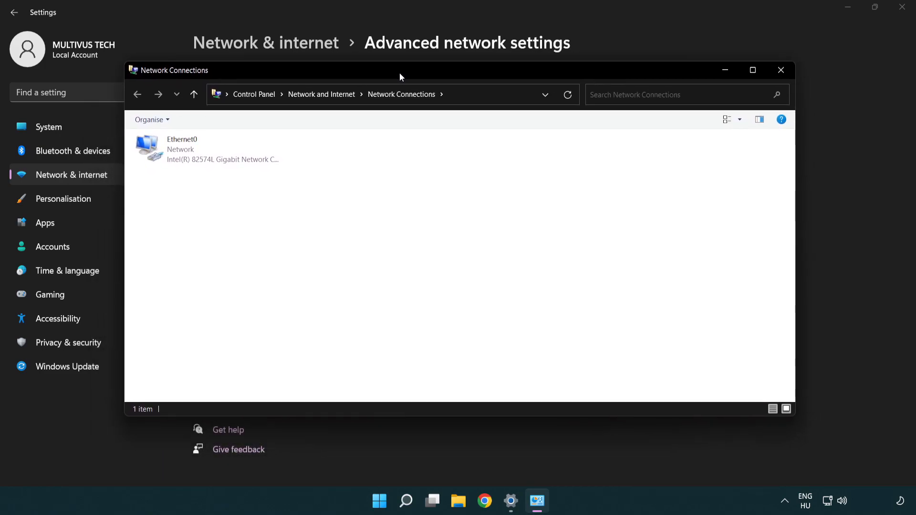
Open Ethernet0 properties and select Internet Protocol Version 4 (TCP/IPv4).
left_click(206, 149)
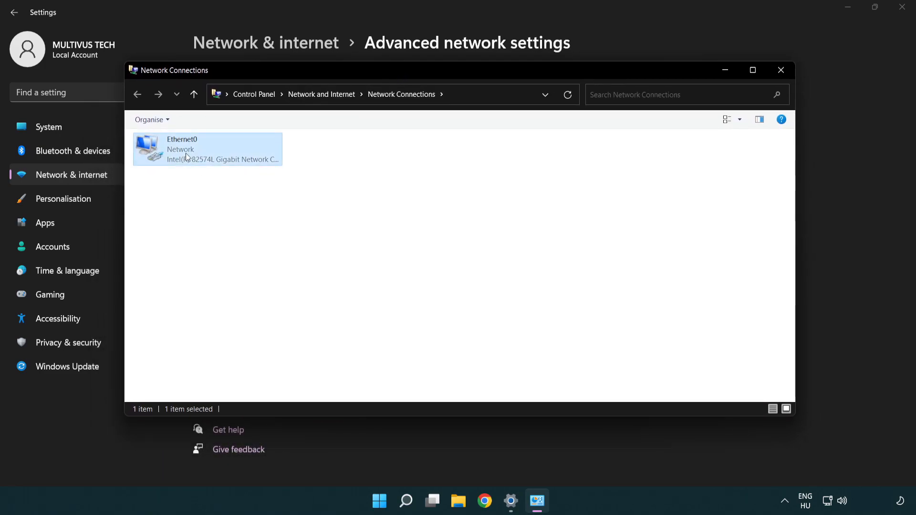
left_click(206, 148)
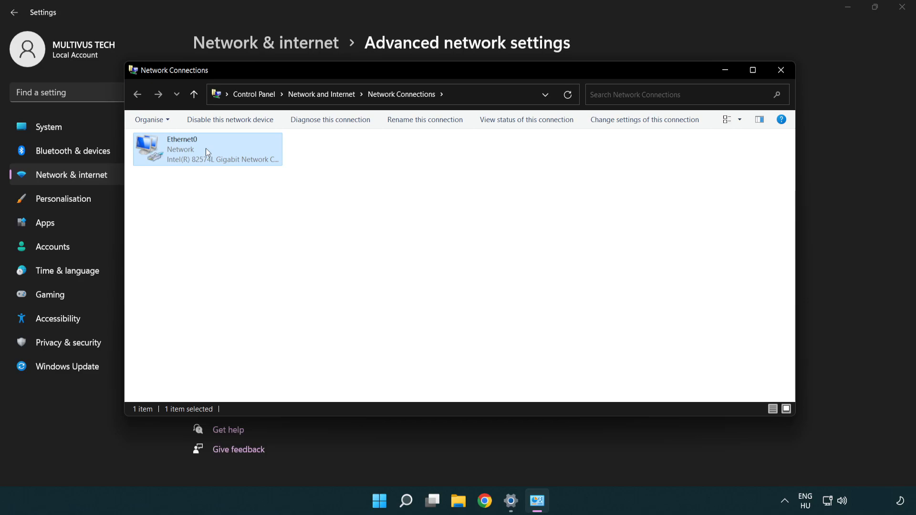
right_click(206, 148)
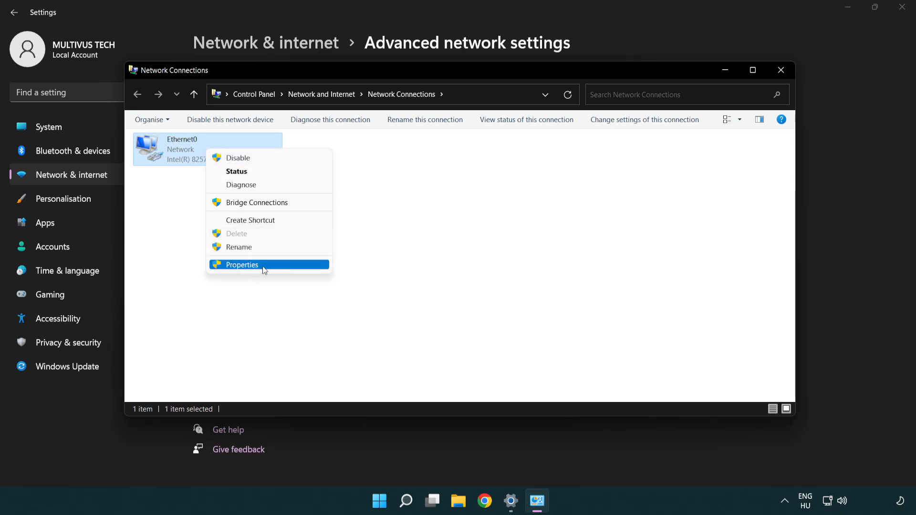
left_click(242, 265)
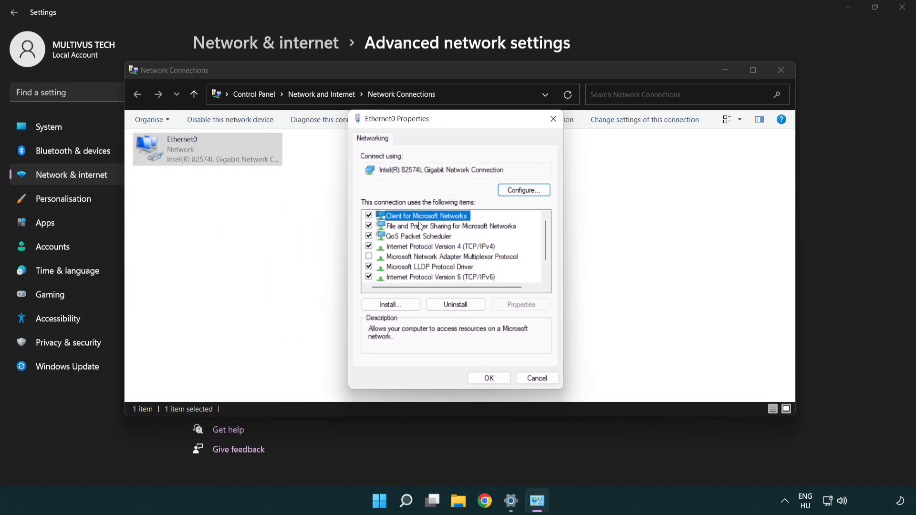
left_click(439, 246)
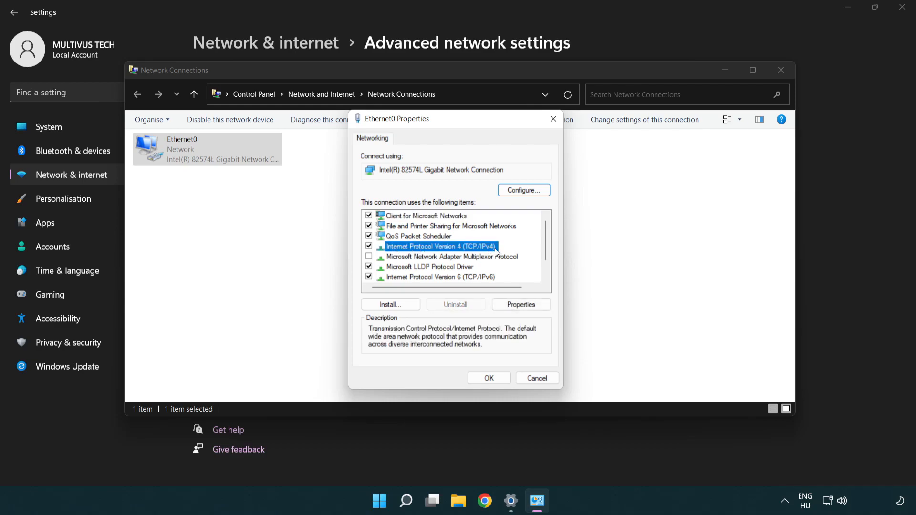
mouse_move(412, 256)
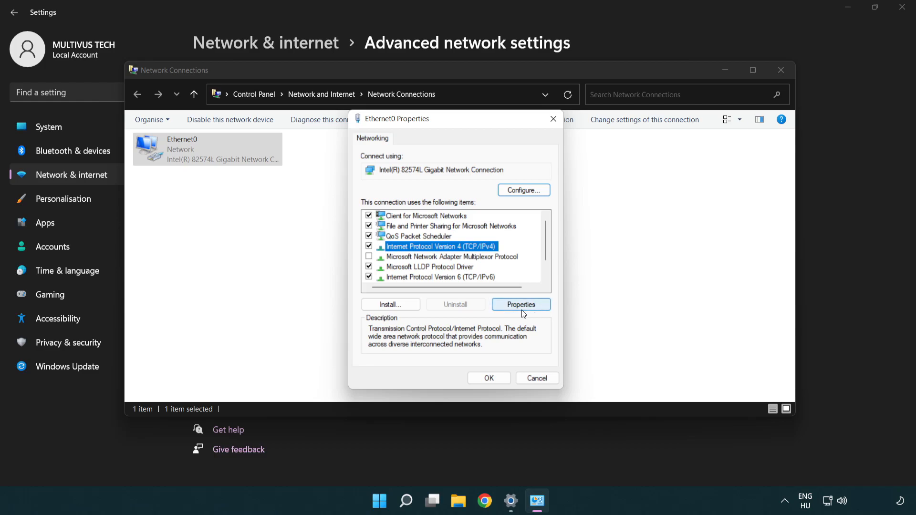
Set IPv4 DNS servers manually to 8.8.8.8 preferred and 8.8.4.4 alternative.
left_click(520, 304)
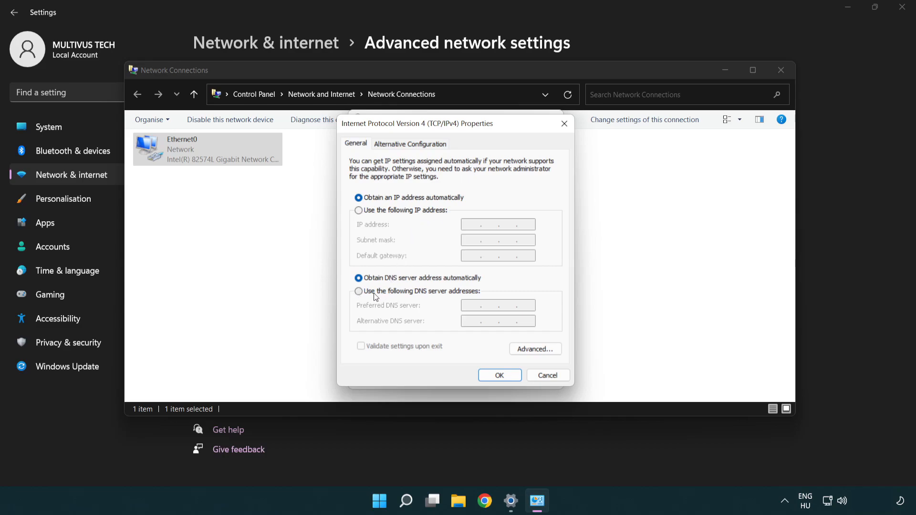
left_click(358, 292)
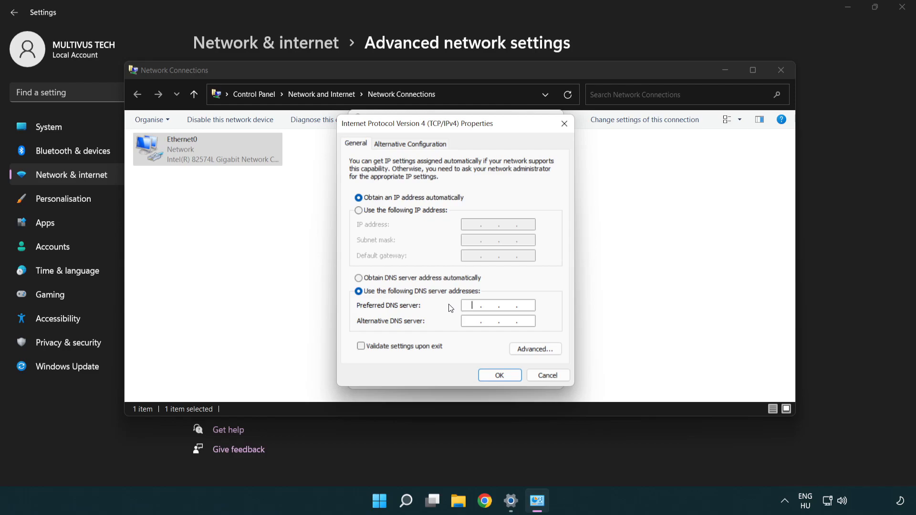
type("8.8")
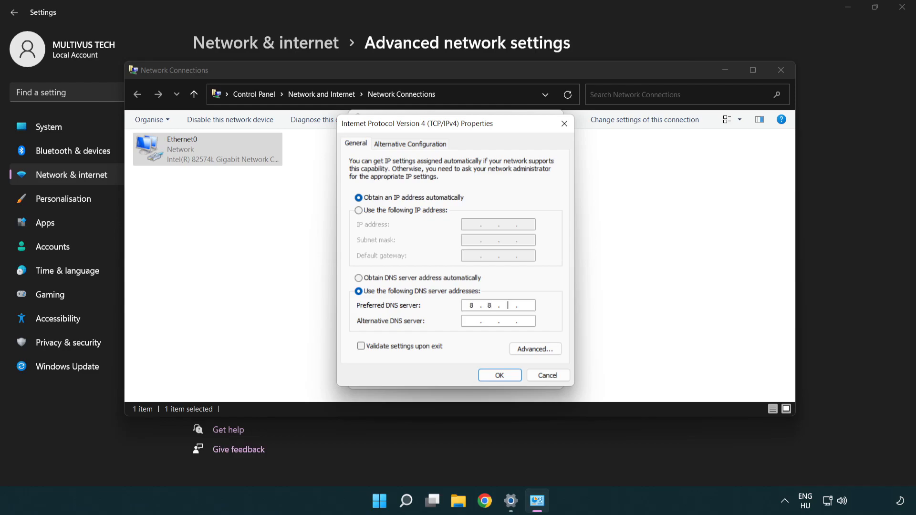
type("8.8")
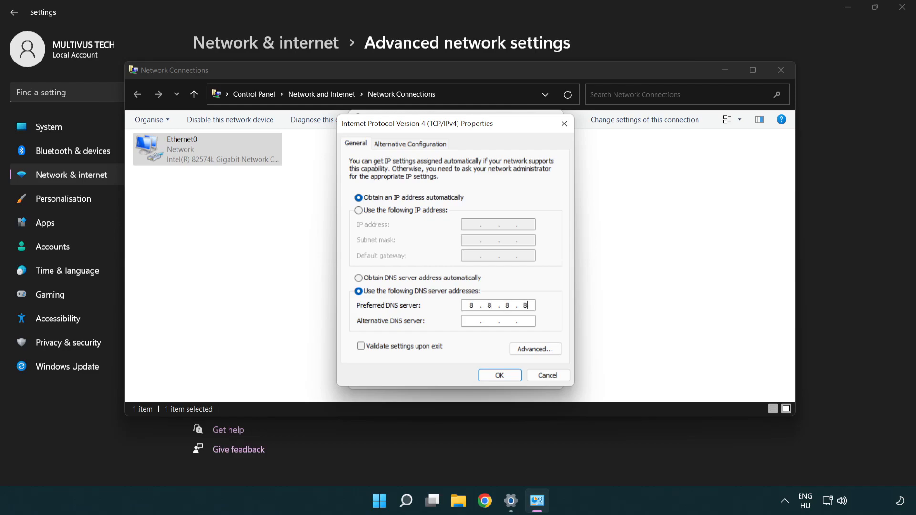
left_click(497, 321)
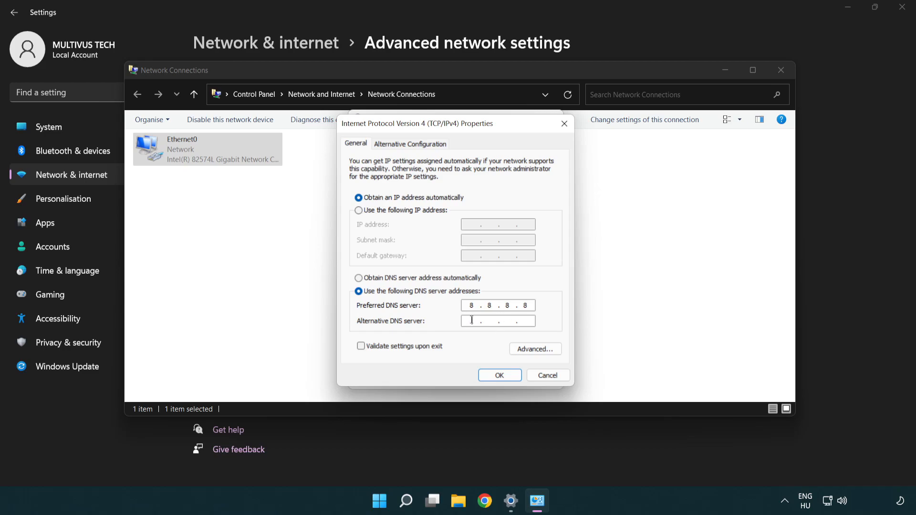
mouse_move(445, 325)
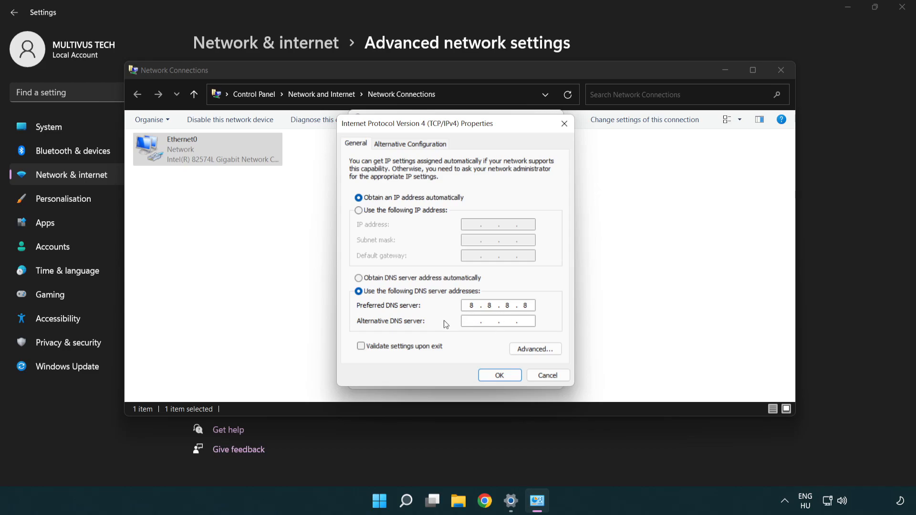
type("8.8.4.4")
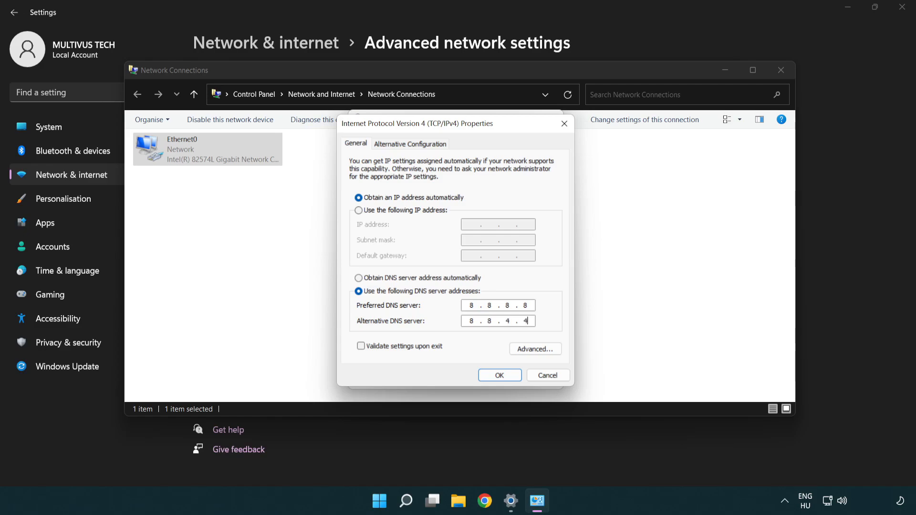
mouse_move(437, 303)
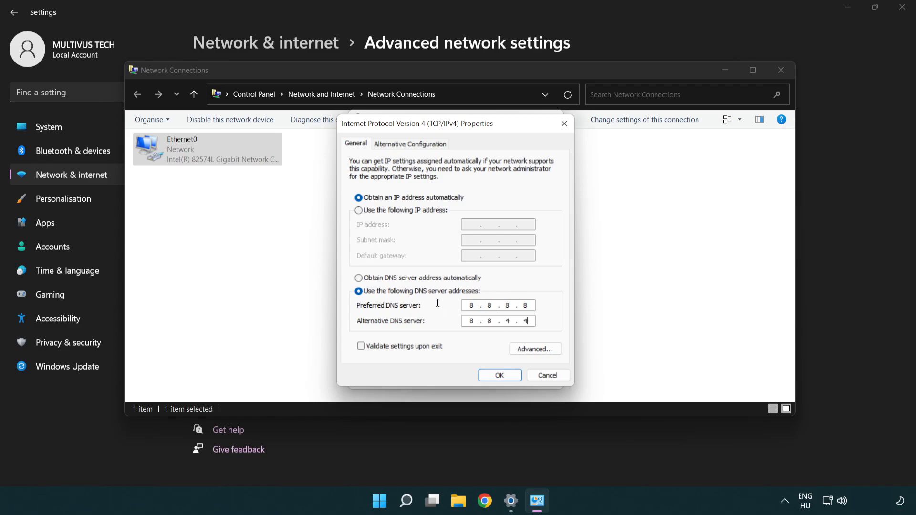
mouse_move(500, 375)
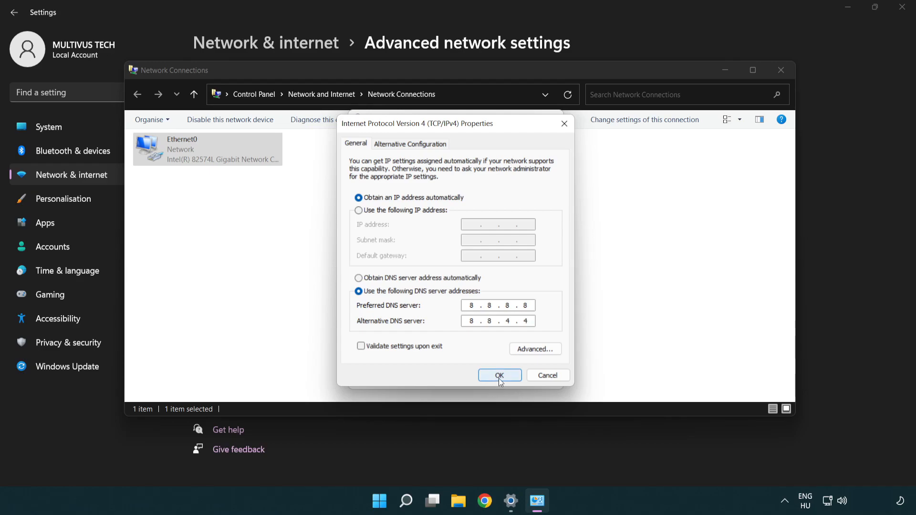
Confirm IPv4 and Ethernet0 properties, then close Network Connections and Settings.
left_click(499, 375)
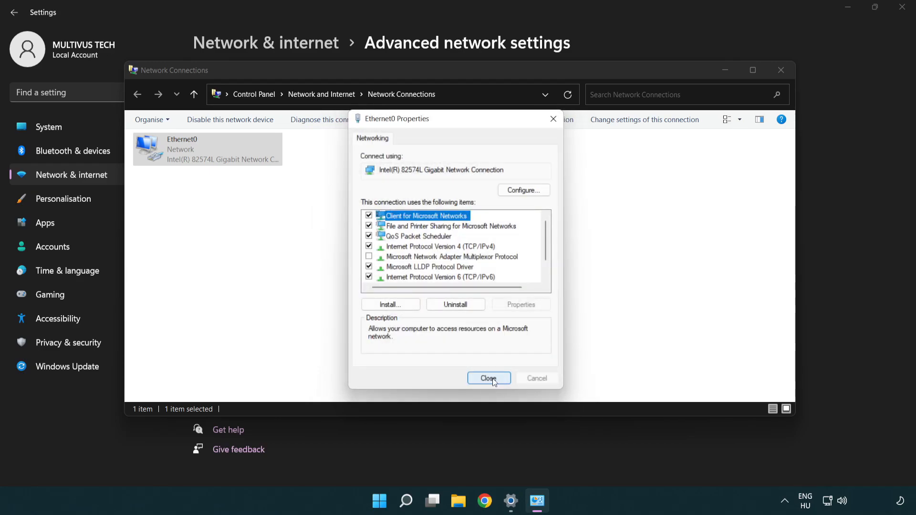
left_click(488, 378)
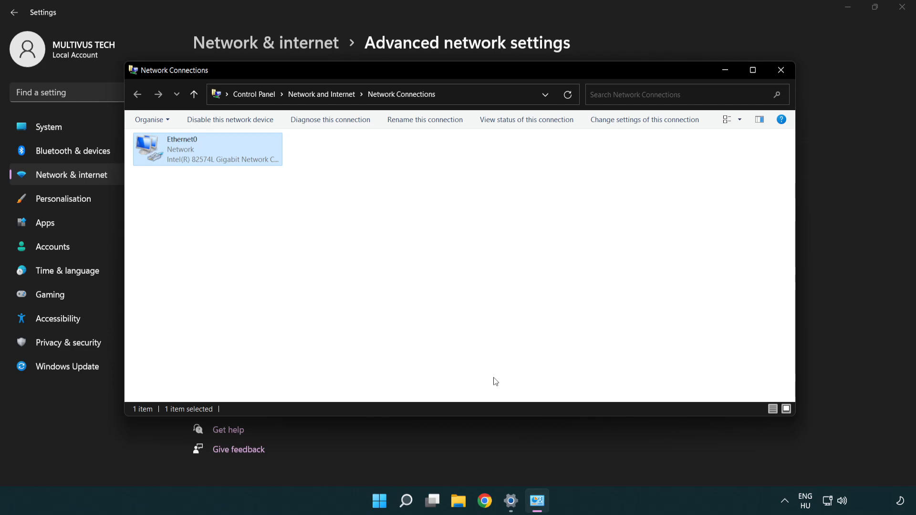
mouse_move(781, 70)
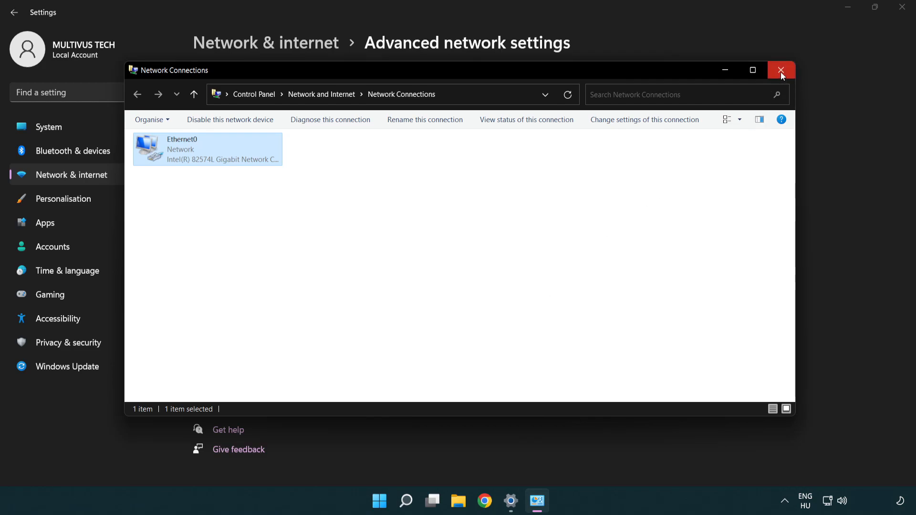
left_click(781, 70)
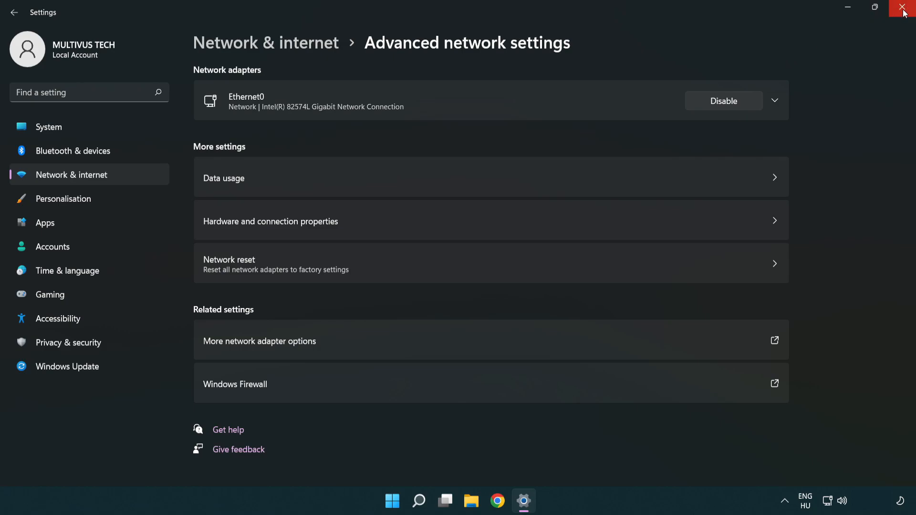
left_click(905, 8)
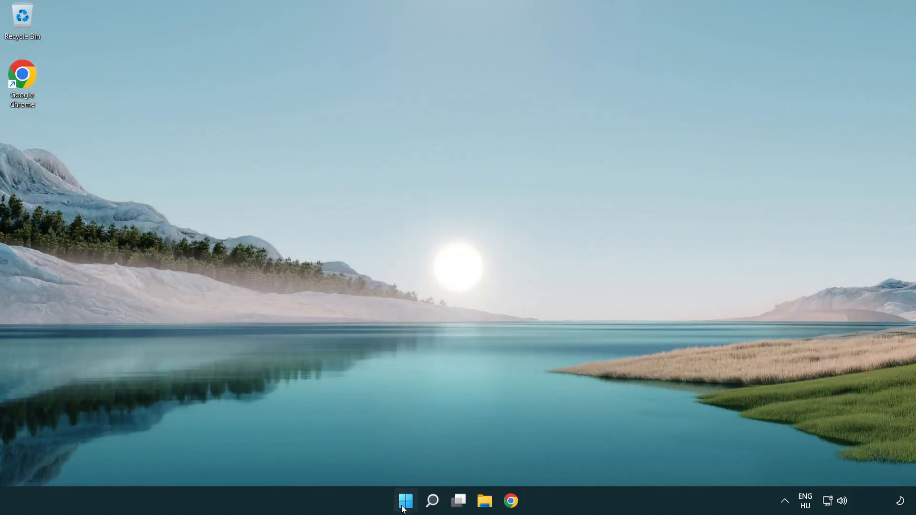
Open the Start menu's power options to restart the PC.
left_click(406, 501)
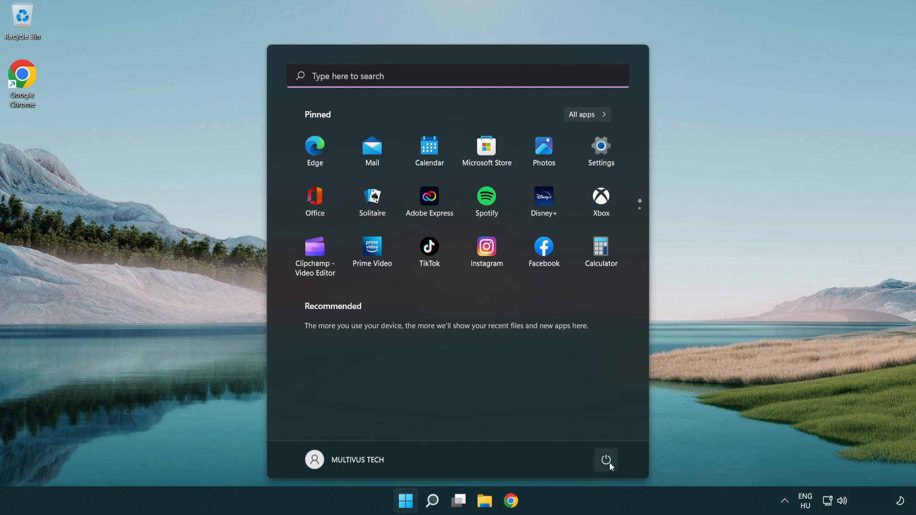
left_click(606, 460)
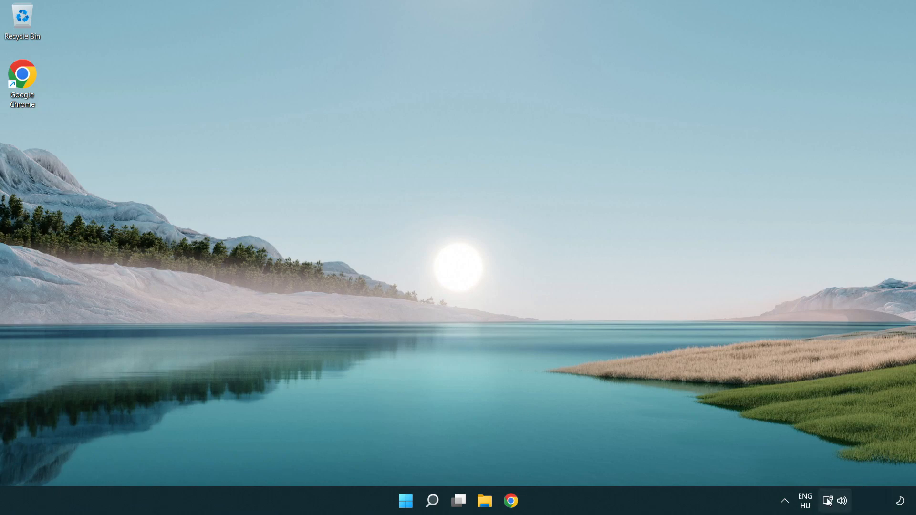
mouse_move(827, 500)
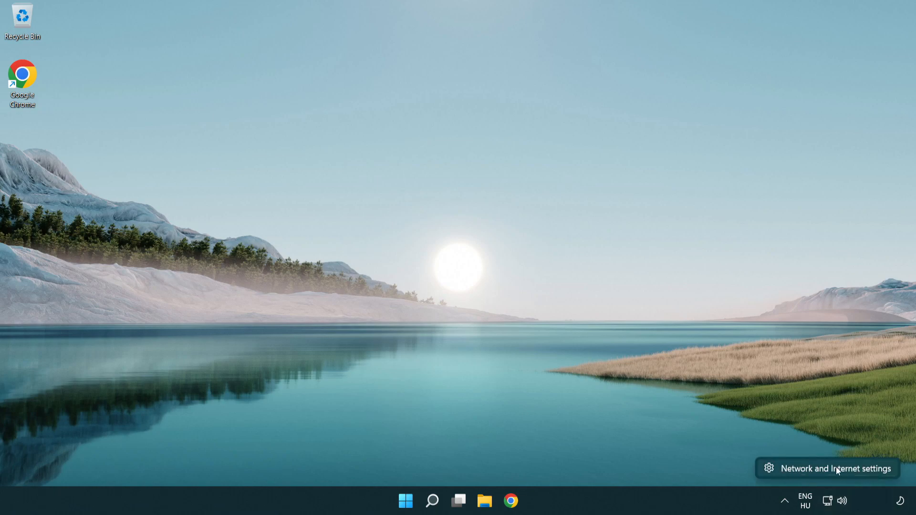
Reopen Network & internet settings from the network tray icon.
left_click(836, 469)
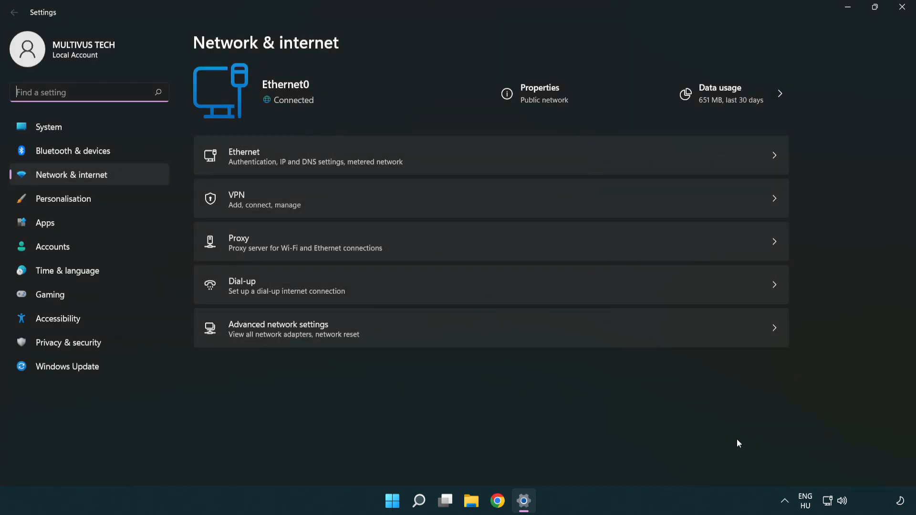
mouse_move(417, 334)
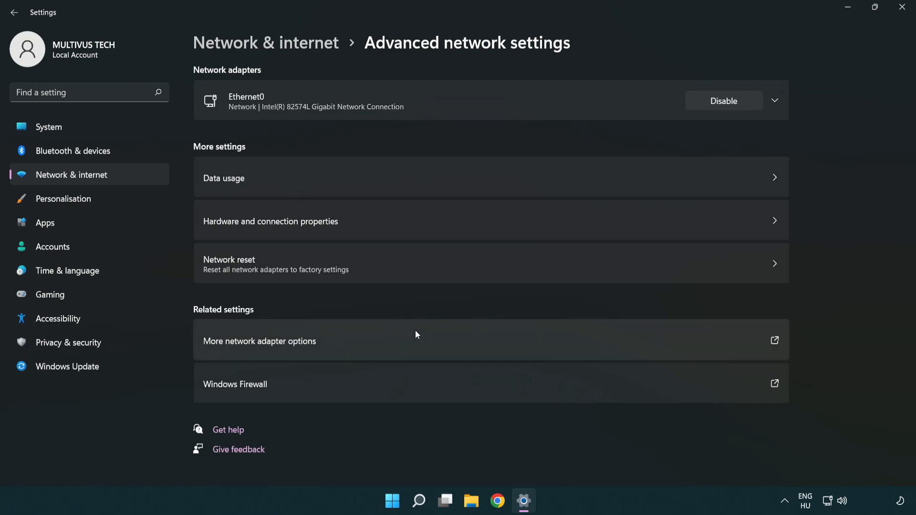
mouse_move(414, 275)
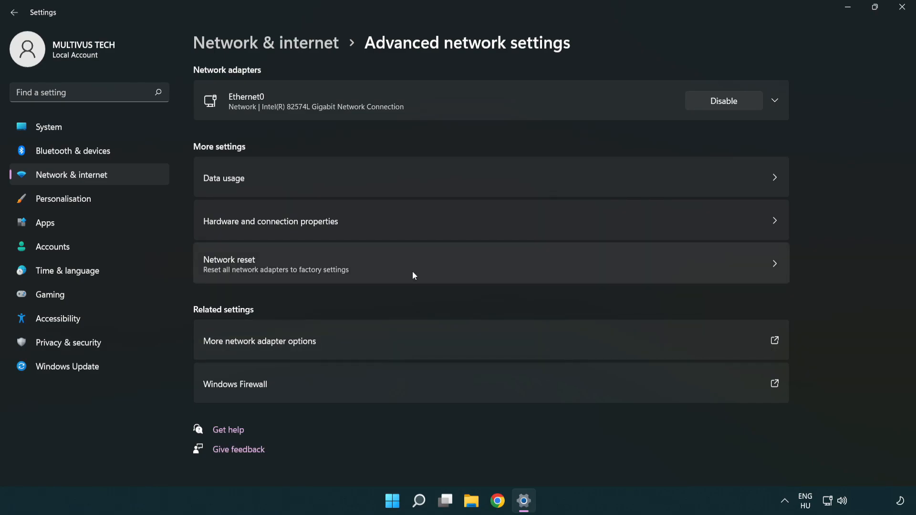
Open Network reset, choose Reset now and confirm it.
left_click(409, 263)
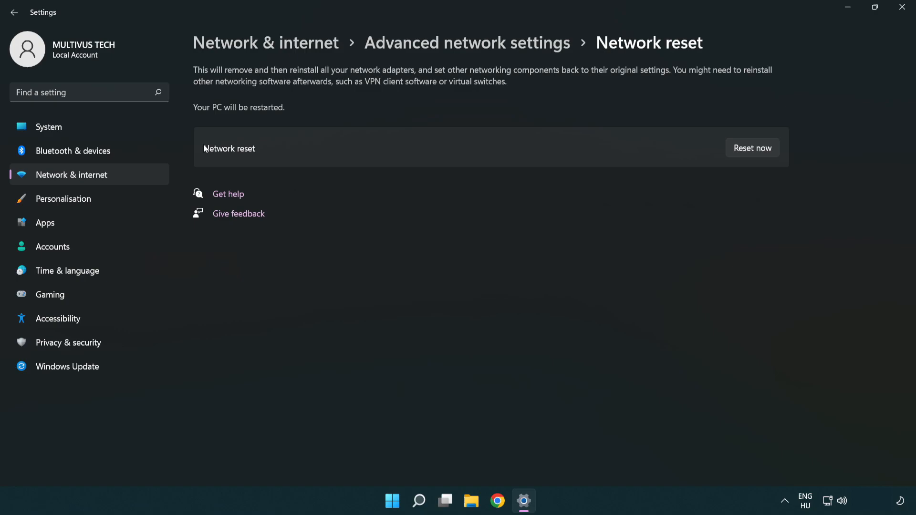
mouse_move(756, 152)
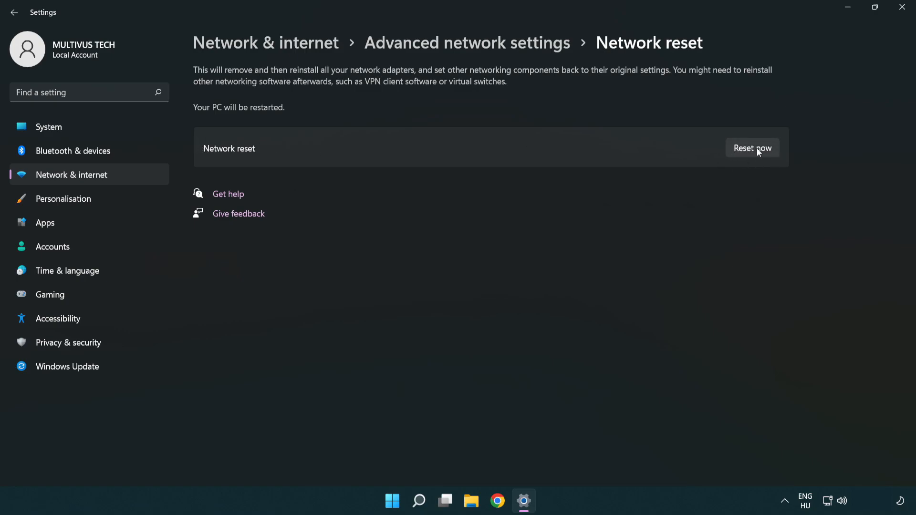
left_click(752, 148)
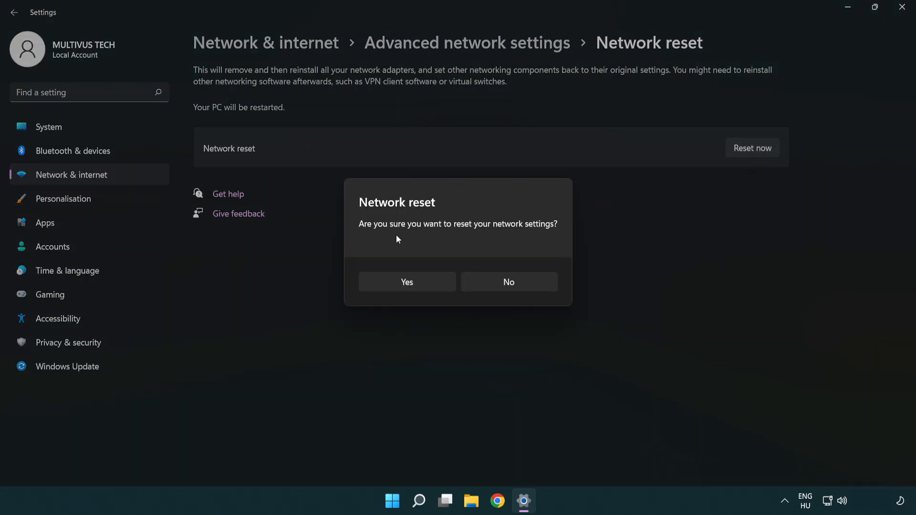
mouse_move(407, 288)
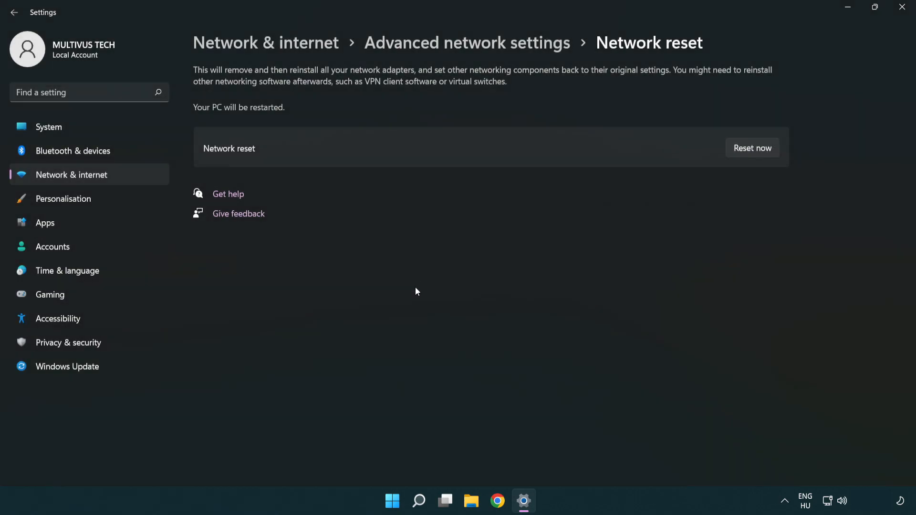
left_click(753, 148)
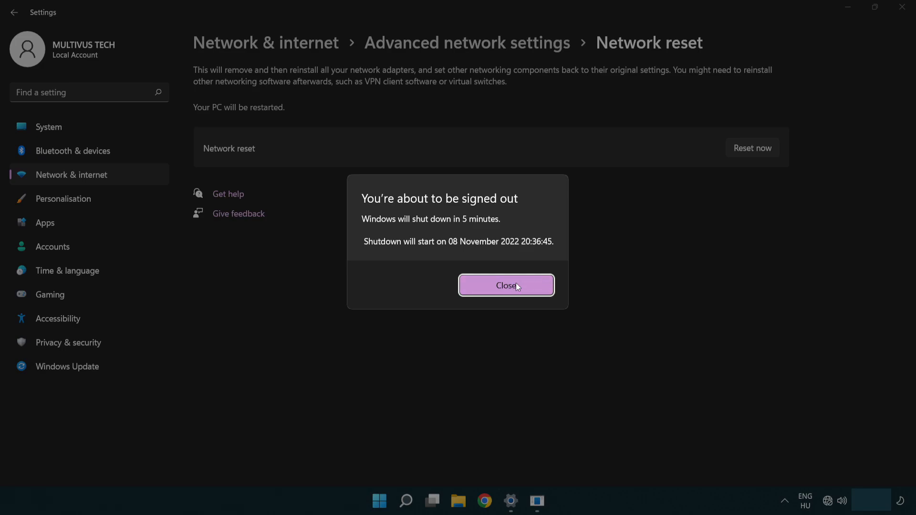
Dismiss the sign-out notice for the pending shutdown and close the Settings window.
left_click(506, 286)
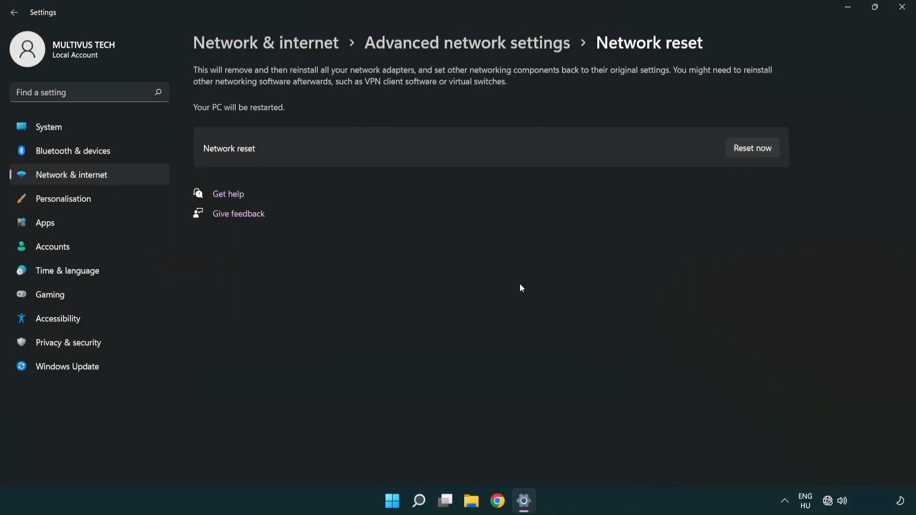
mouse_move(521, 282)
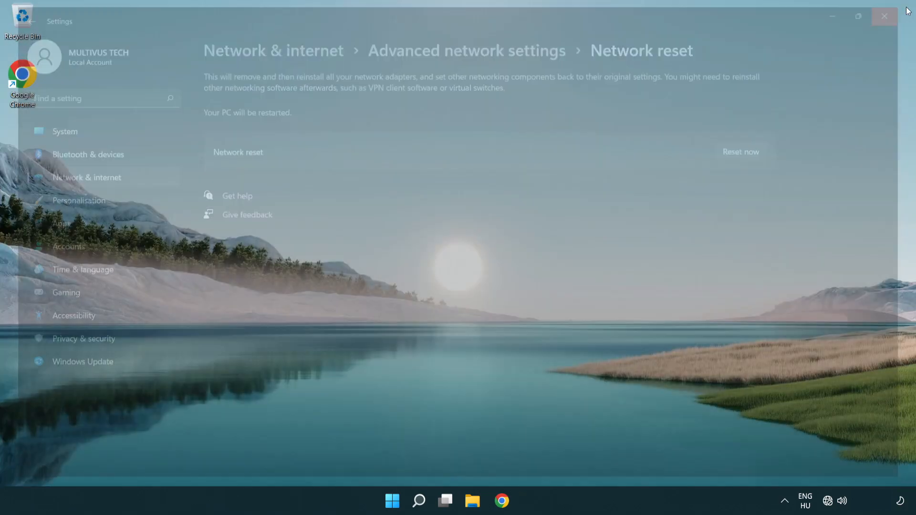
left_click(884, 16)
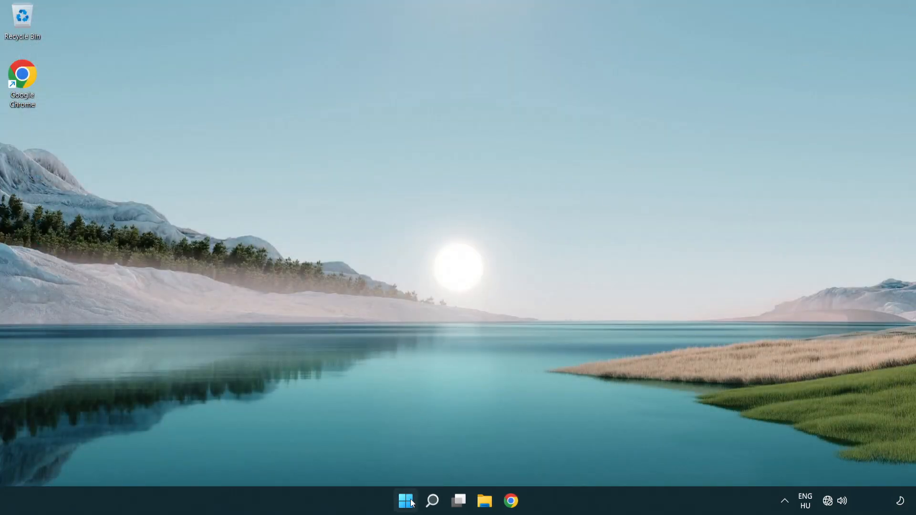
Open the Start menu's power options showing Sleep, Shut down and Restart.
left_click(406, 500)
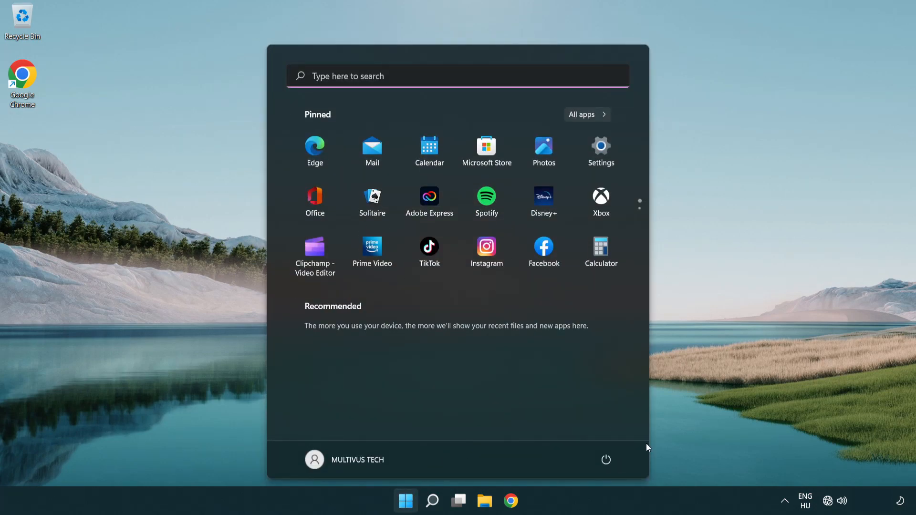
left_click(607, 460)
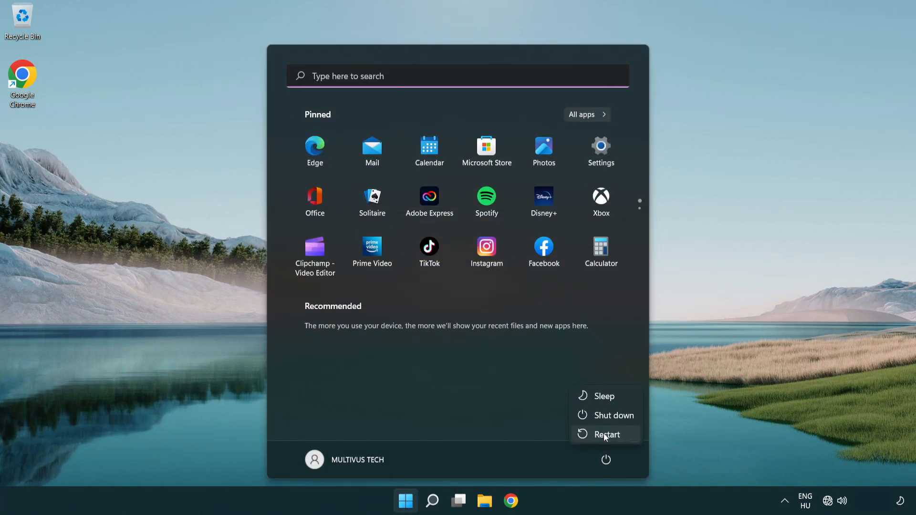